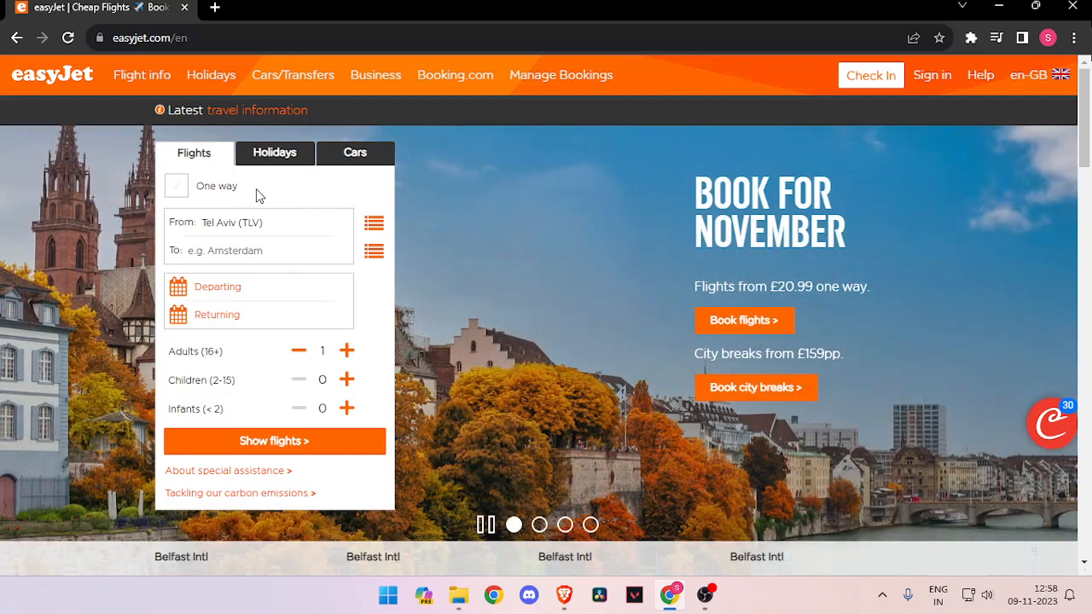
# - Make the trip one-way and set the destination to Amsterdam (AMS) from Tel Aviv
pyautogui.click(178, 184)
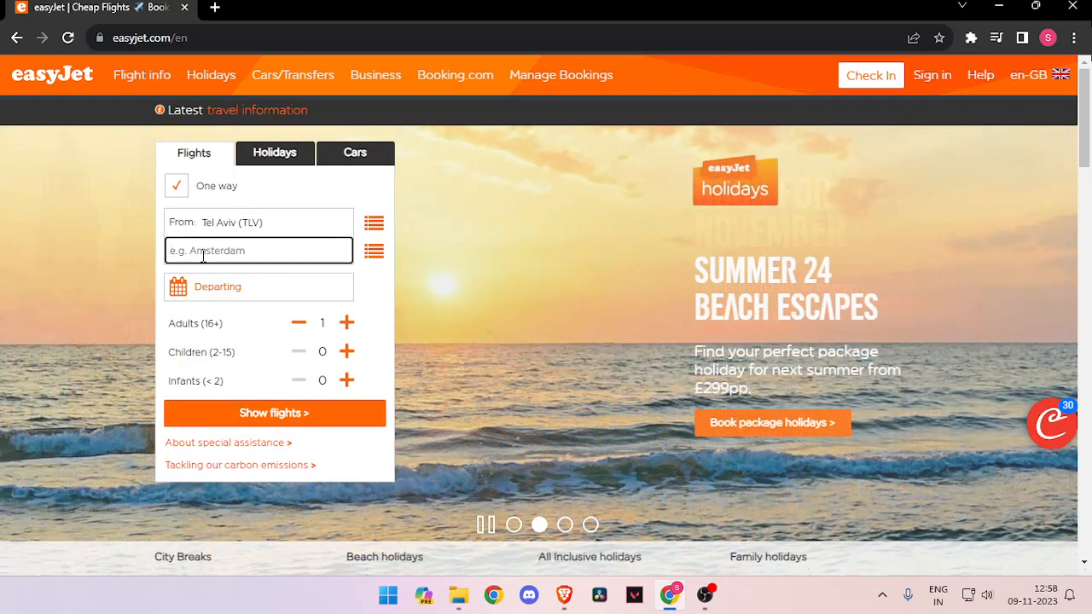
pyautogui.write('a')
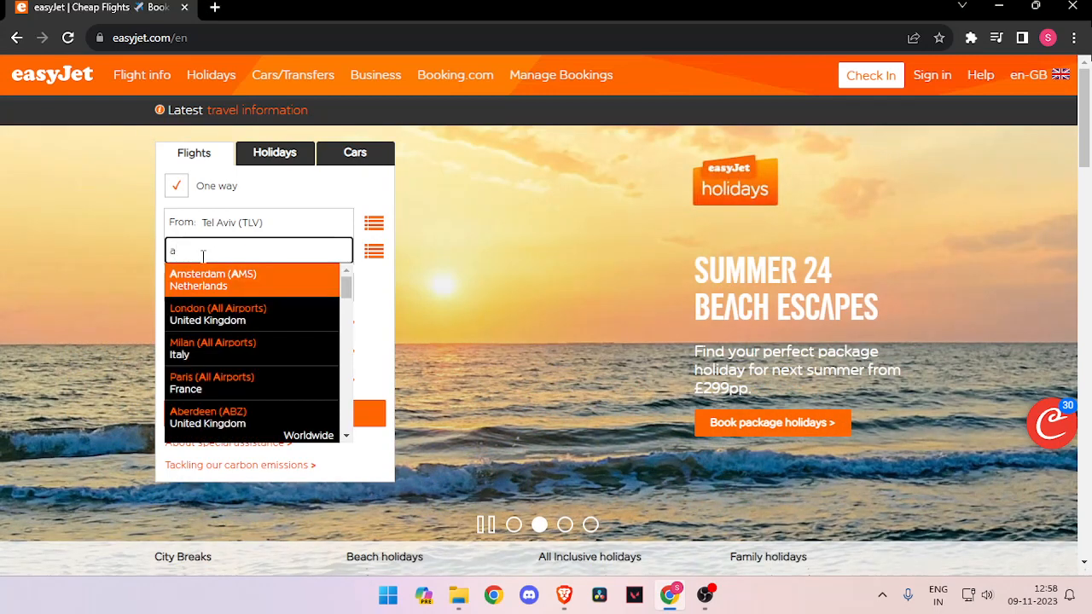
pyautogui.click(213, 280)
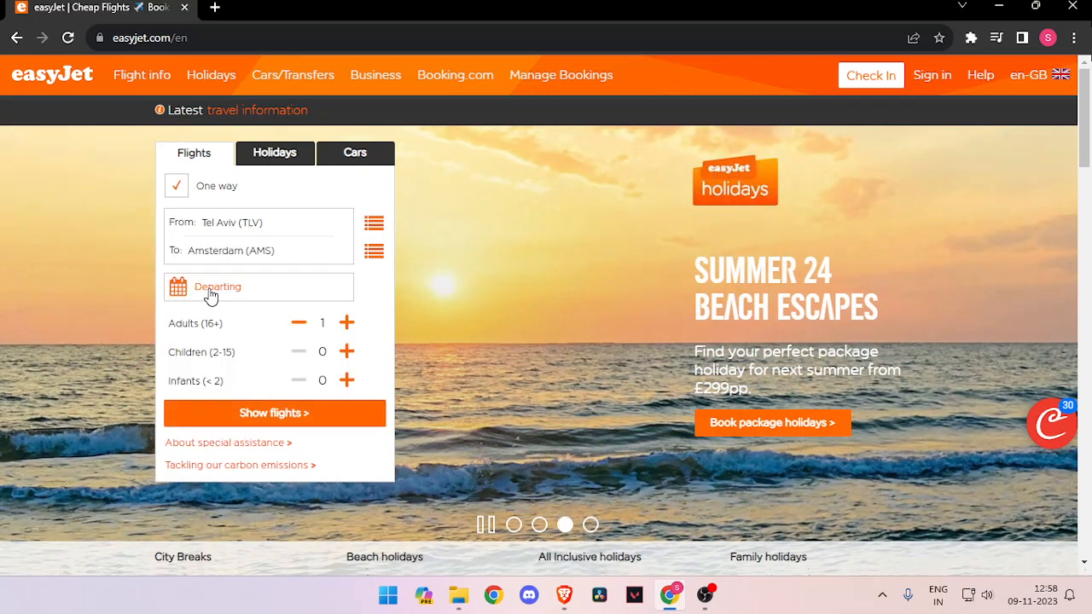
# - Set departure to Saturday 23 December and show the Tel Aviv–Amsterdam flights
pyautogui.click(219, 286)
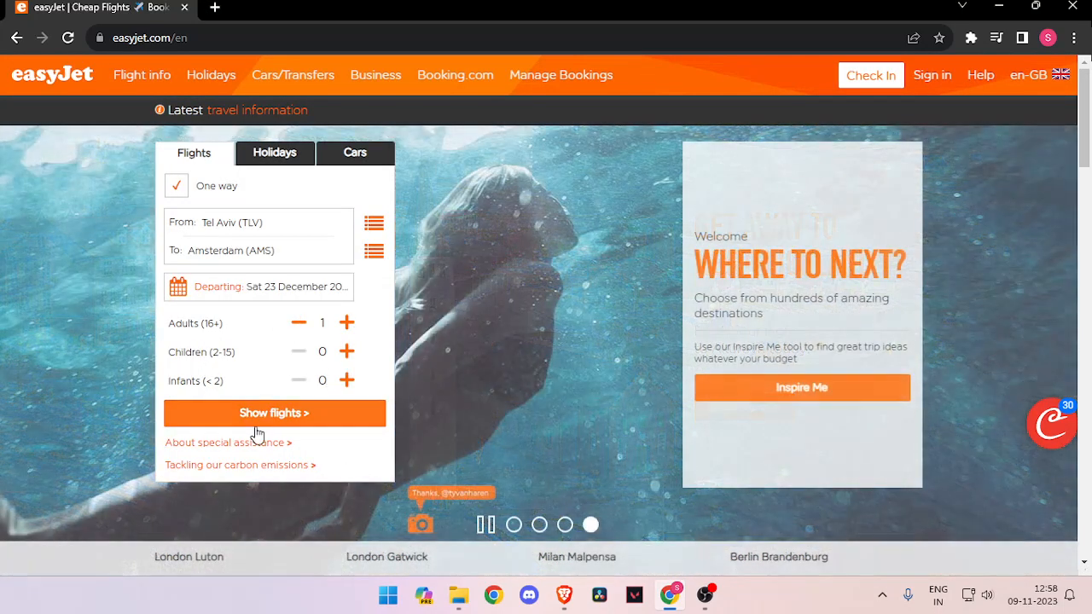
pyautogui.click(273, 413)
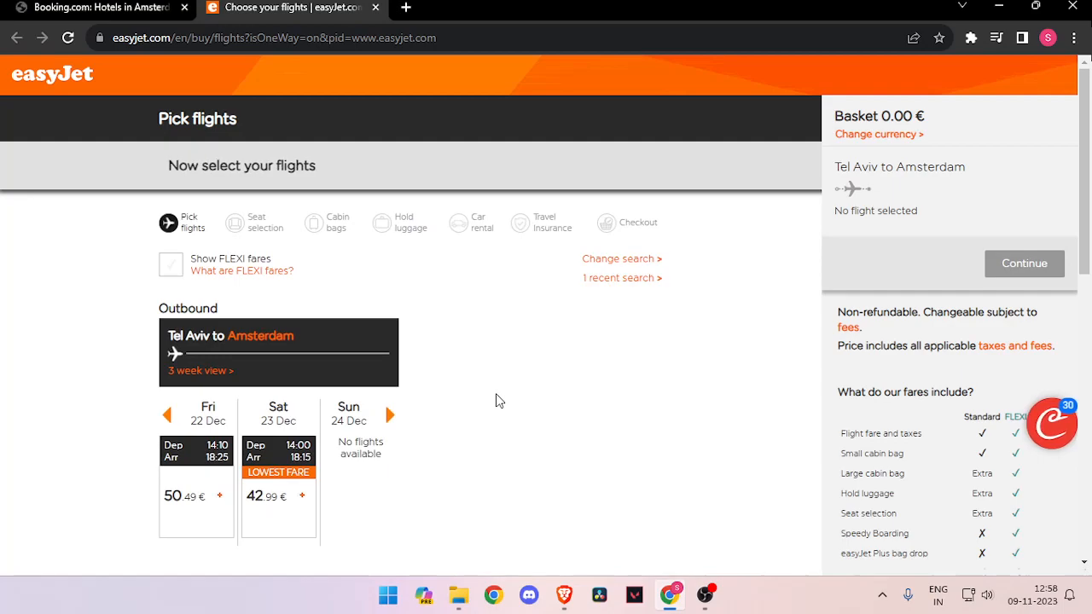
# - Scroll through the 22–24 December fares and Standard versus FLEXI inclusions, then back up
pyautogui.scroll(-3)
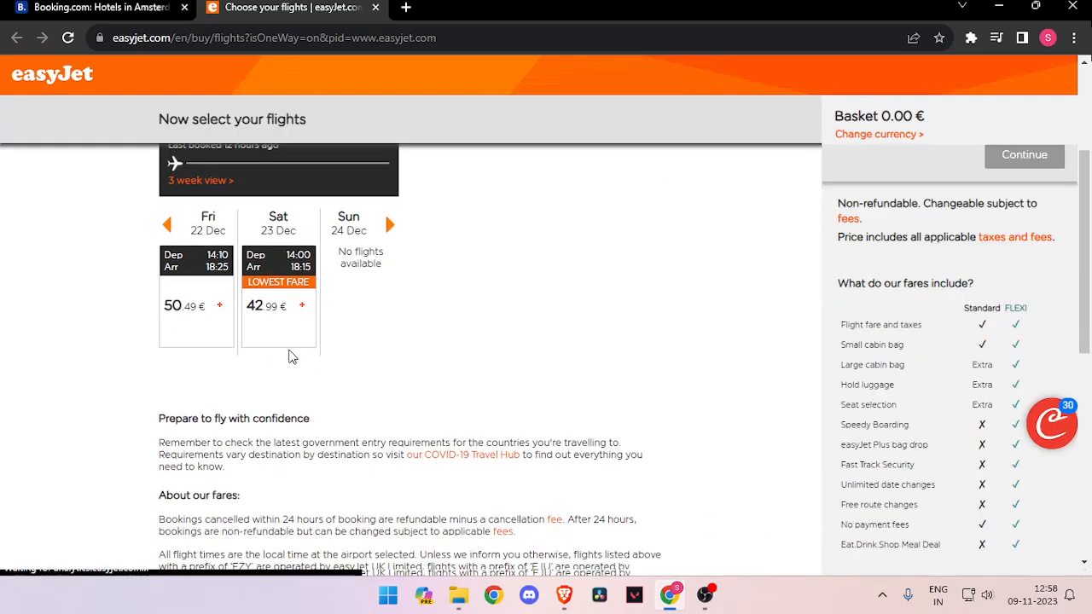
pyautogui.scroll(3)
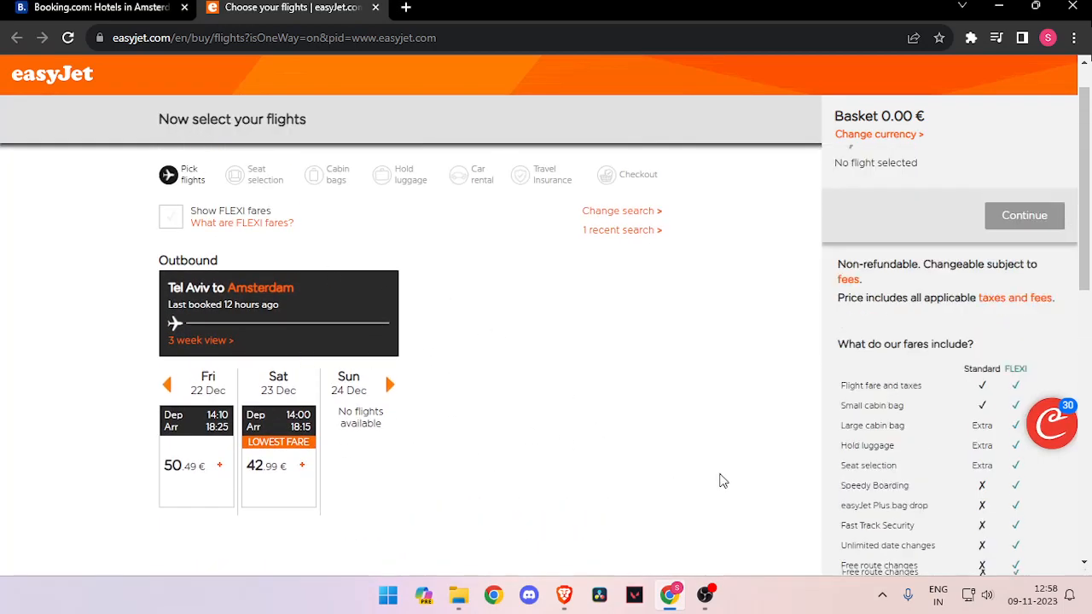